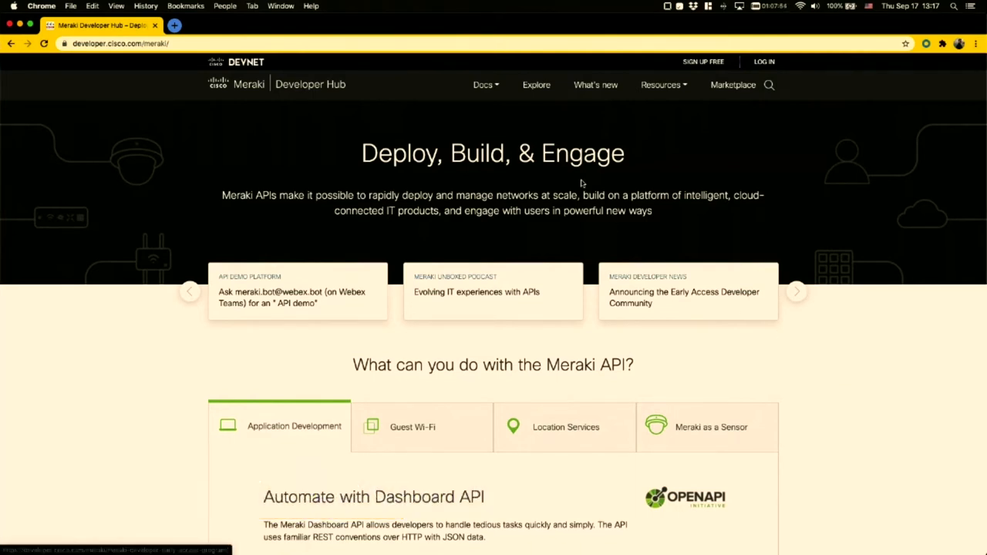
# Reach the Dashboard API v1 introduction page through the Docs menu.
pyautogui.click(481, 85)
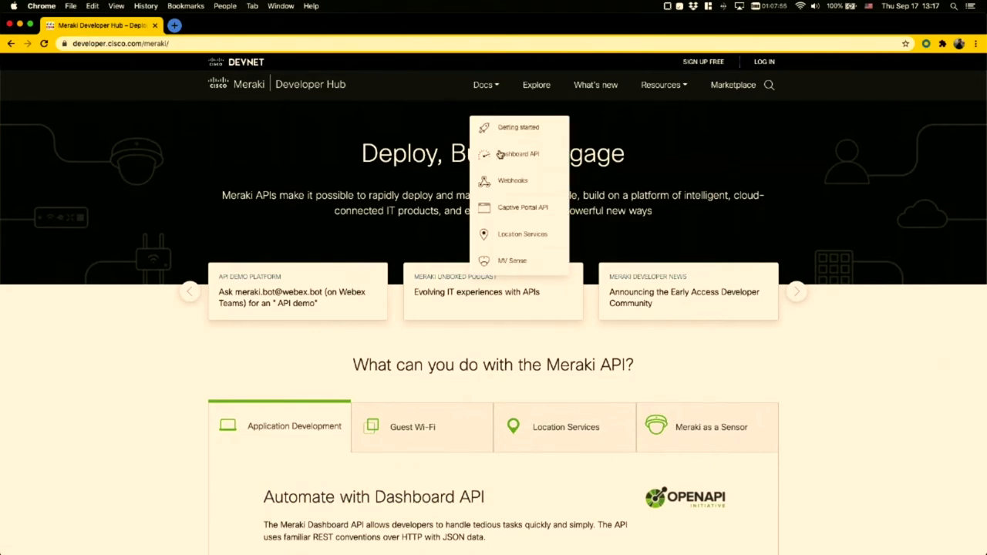
pyautogui.click(518, 154)
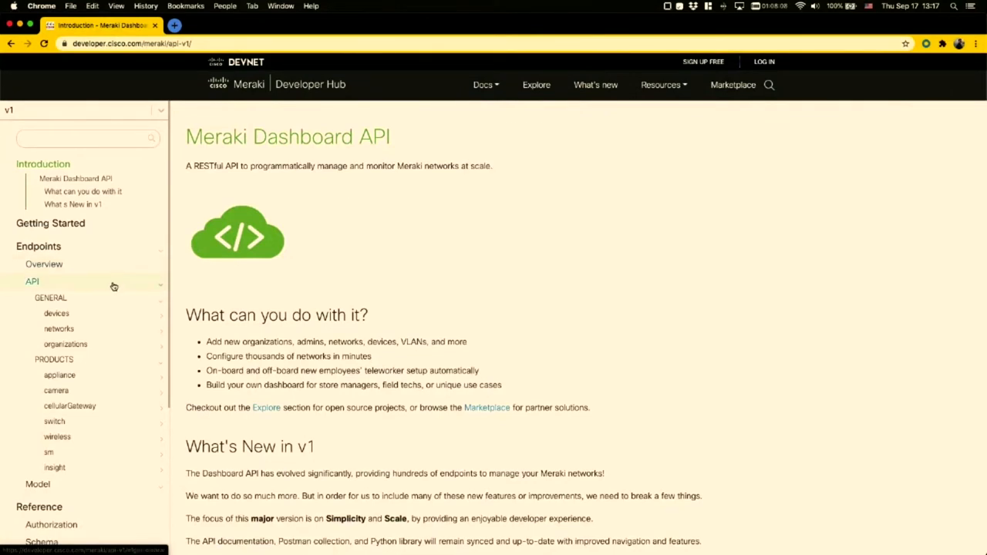
pyautogui.scroll(-3)
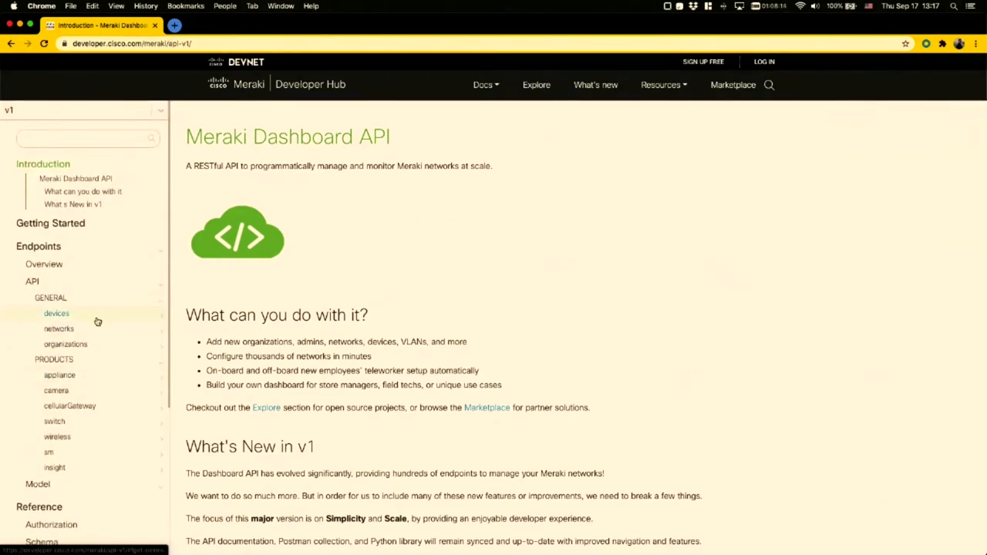
pyautogui.moveTo(90, 308)
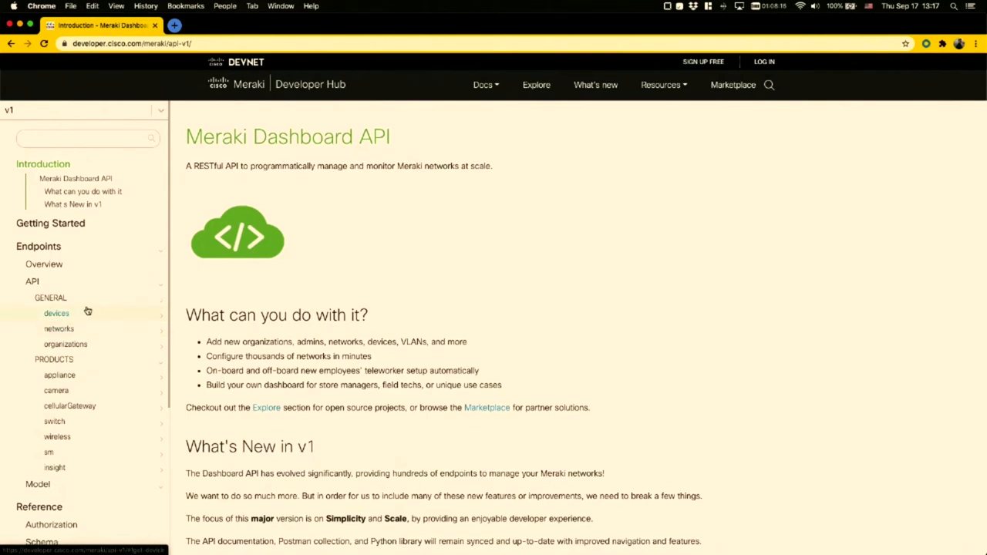
pyautogui.moveTo(57, 329)
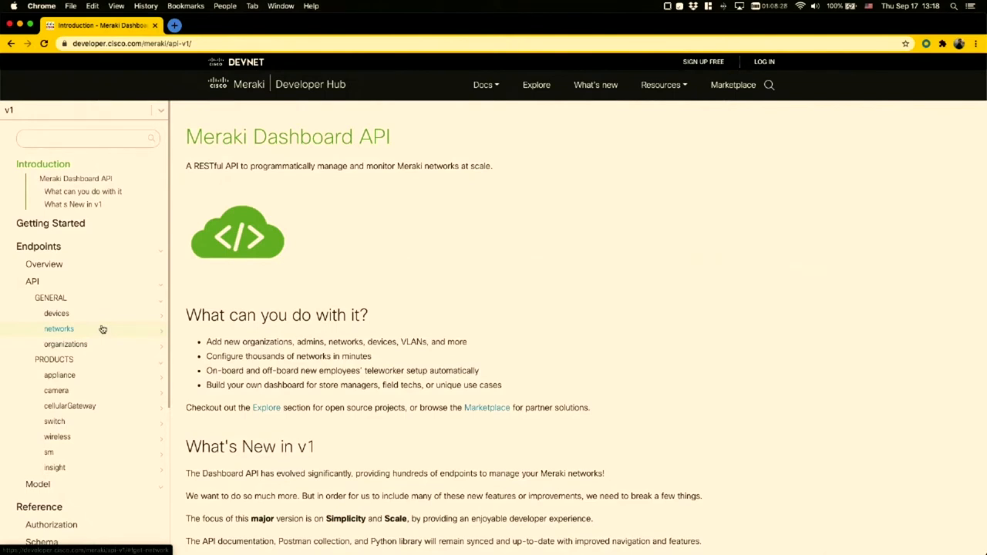
pyautogui.moveTo(94, 315)
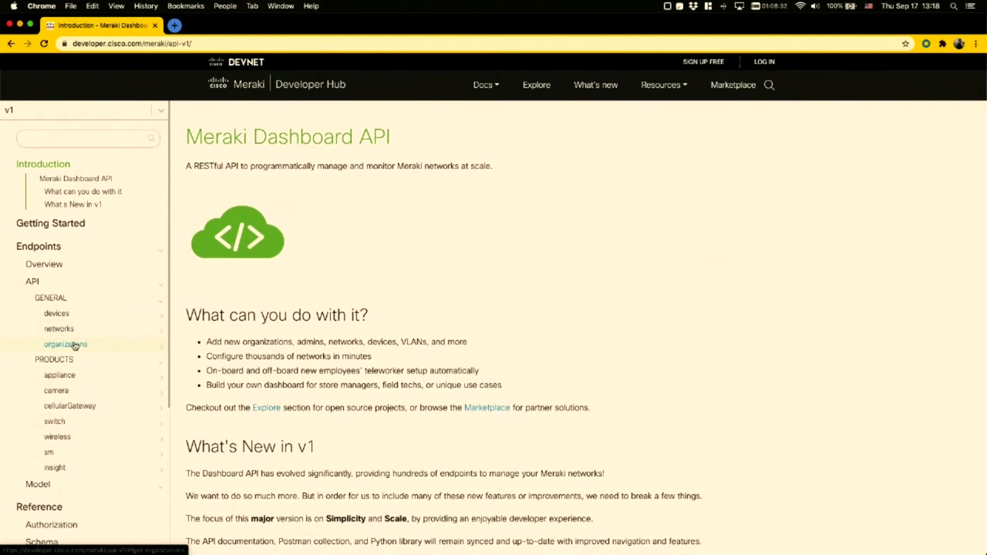
pyautogui.moveTo(68, 314)
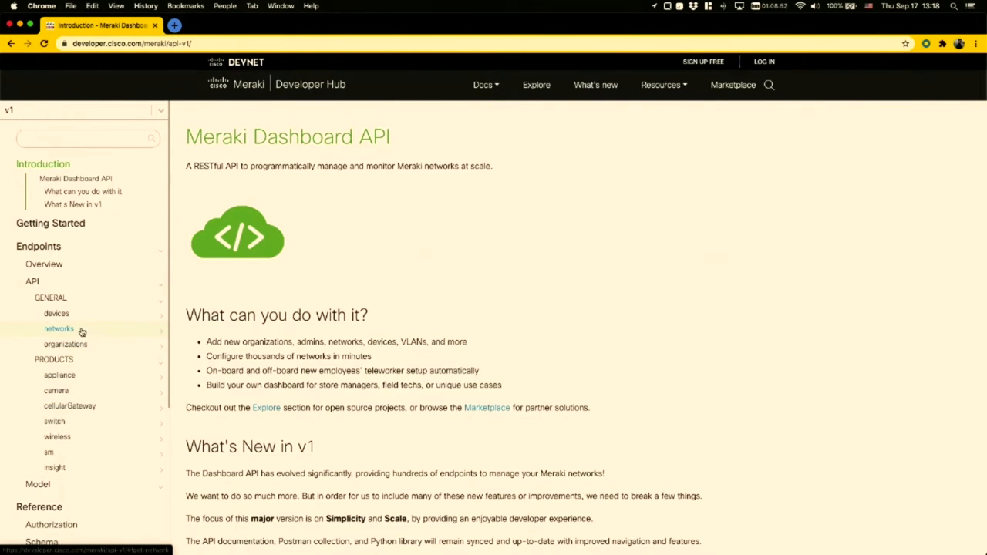
# Browse the networks scope endpoints down to the groupPolicies Get Network Group Policies reference.
pyautogui.click(59, 330)
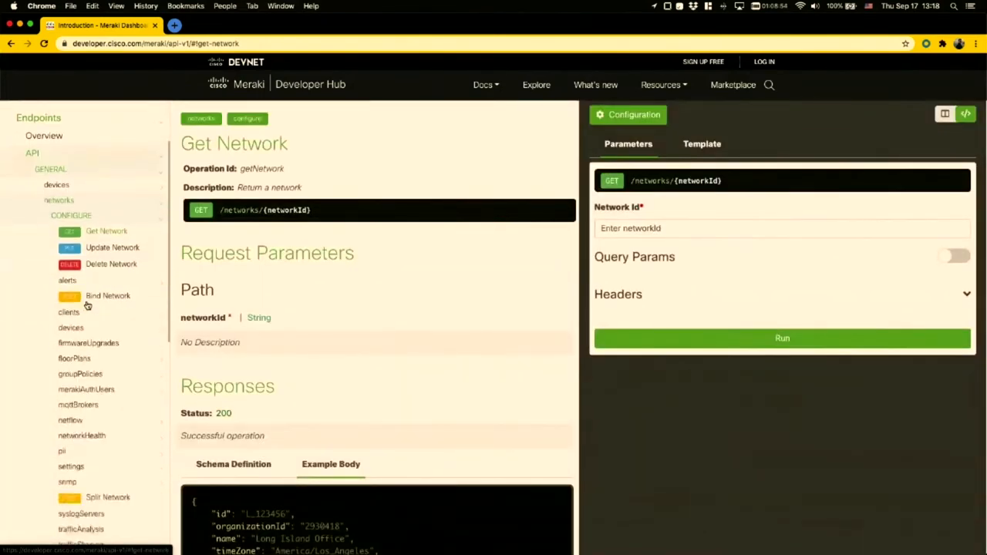
pyautogui.scroll(-3)
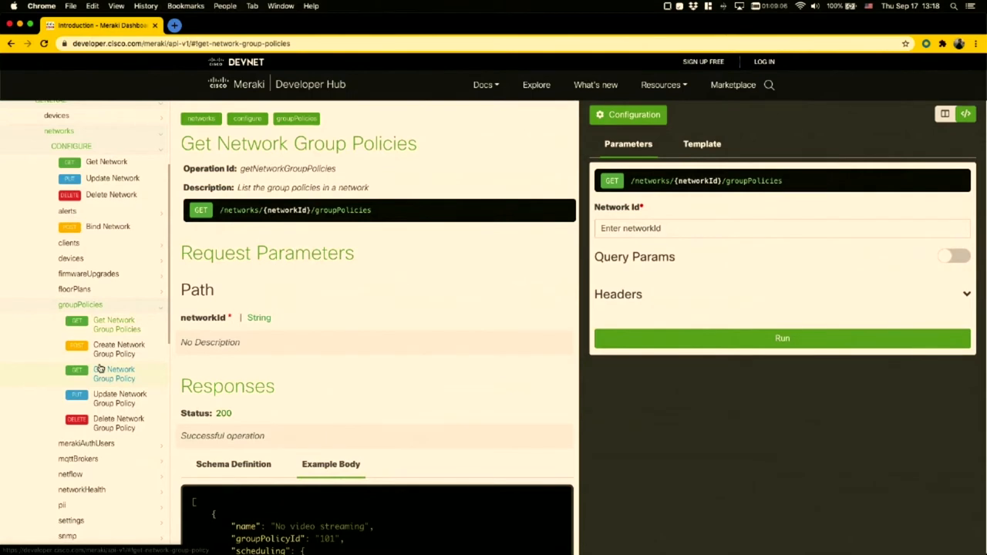
# Scroll the wireless product endpoints toward the MONITOR connection stats entries.
pyautogui.scroll(-3)
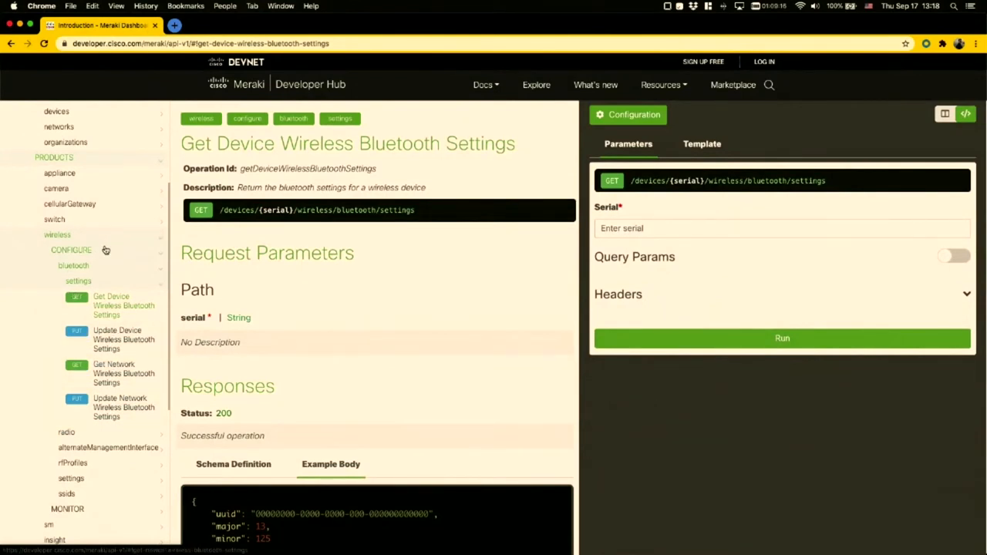
pyautogui.moveTo(105, 250)
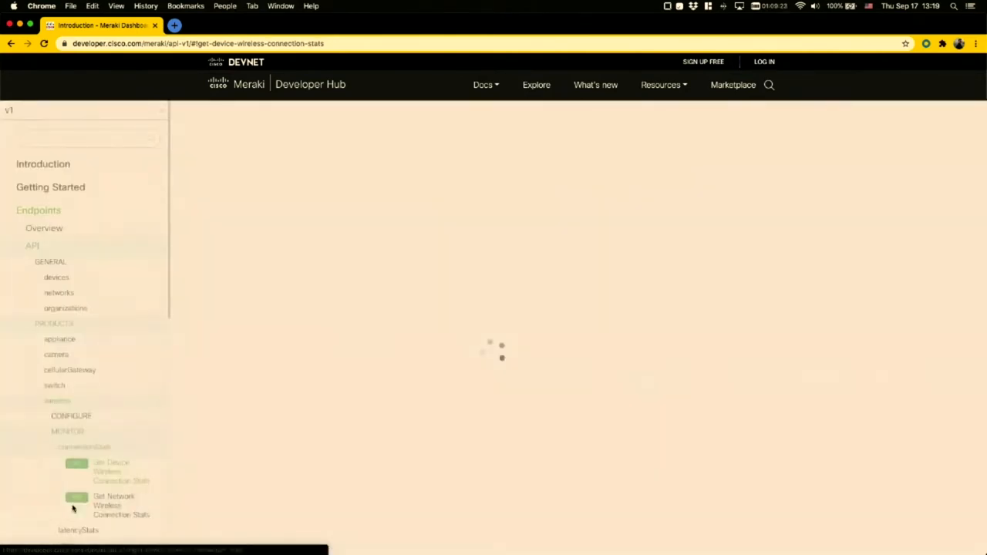
# Navigate wireless MONITOR to the Get Network Wireless Channel Utilization History reference.
pyautogui.click(114, 488)
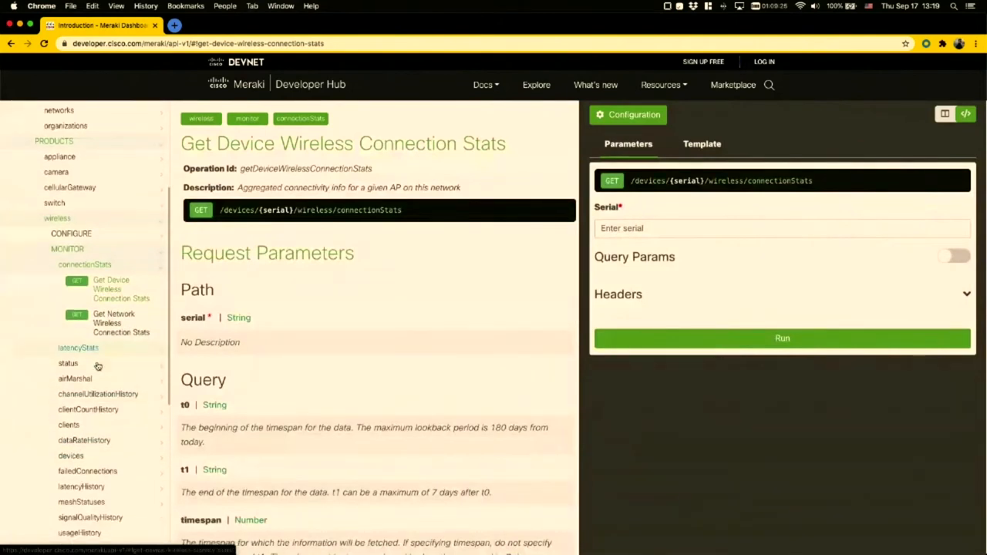
pyautogui.scroll(-3)
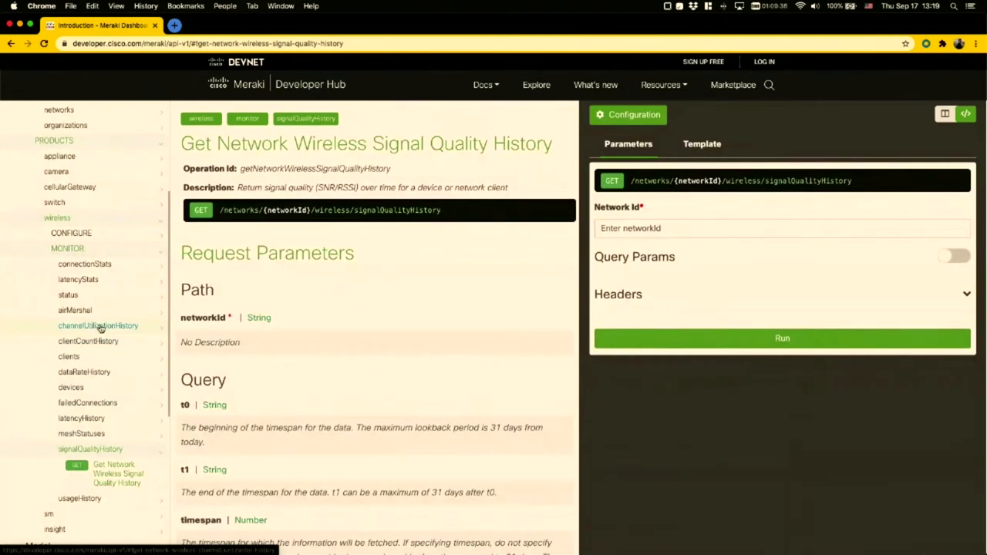
pyautogui.click(97, 326)
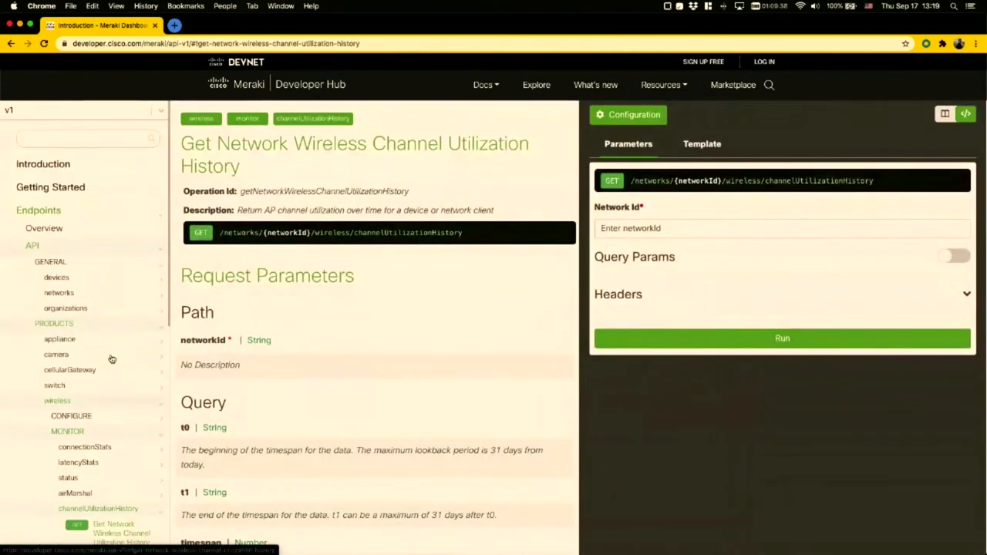
pyautogui.moveTo(111, 358)
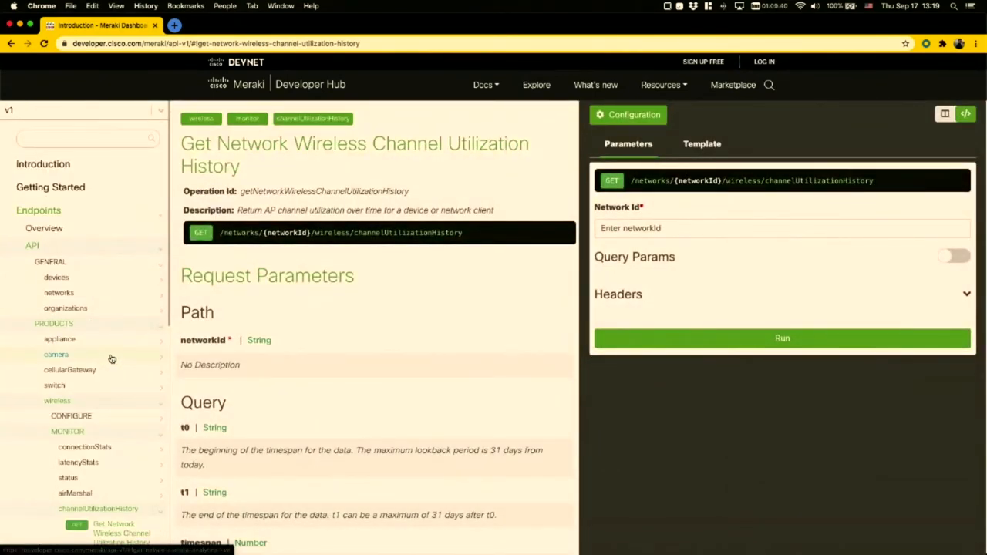